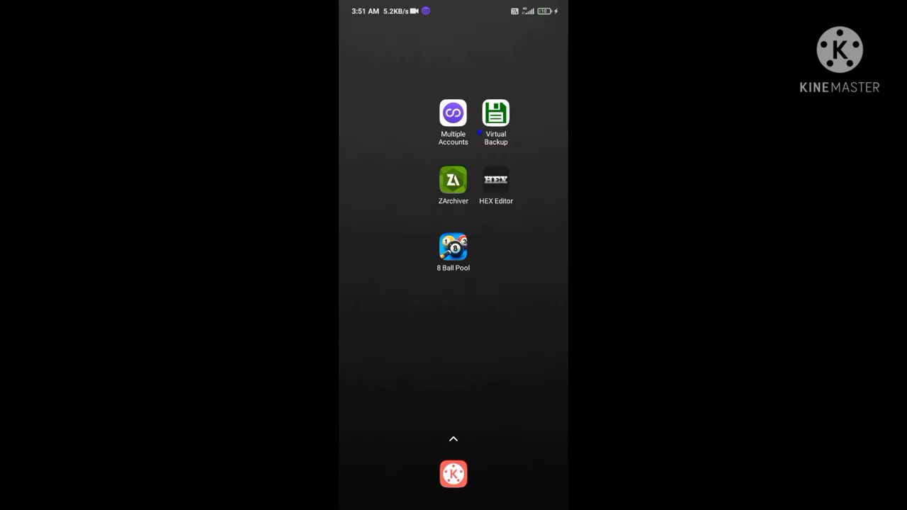
# - Open Multiple Accounts and launch the cloned 8 Ball Pool game
pyautogui.click(453, 113)
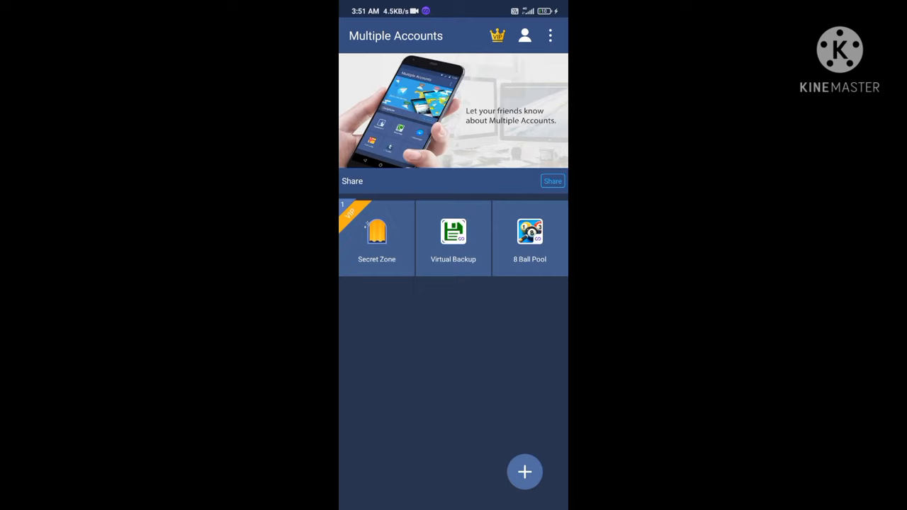
pyautogui.click(525, 472)
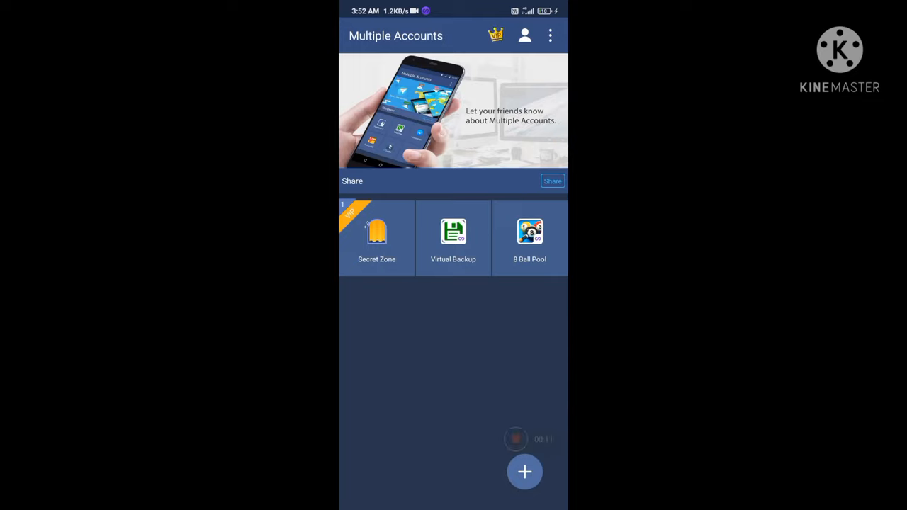
pyautogui.click(529, 237)
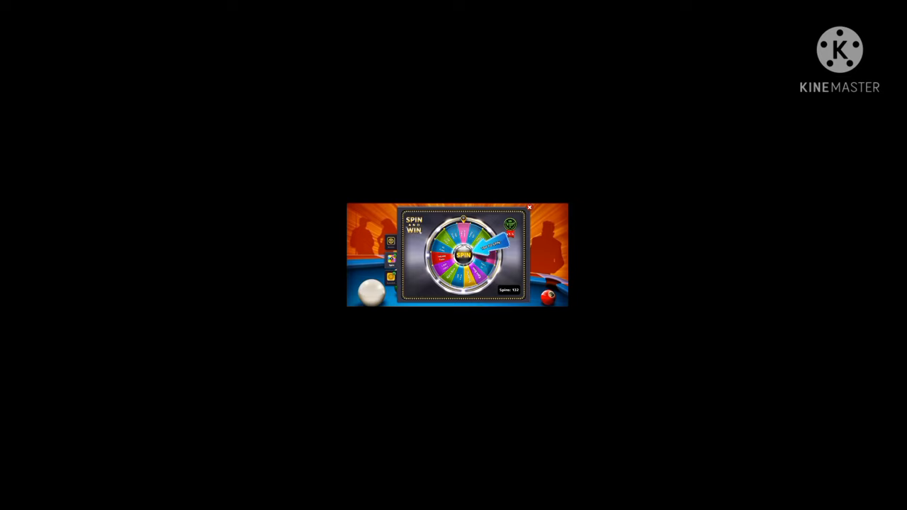
# - Dismiss the Spin and Win wheel and Crucible Season announcement, then close the missions overview
pyautogui.click(463, 255)
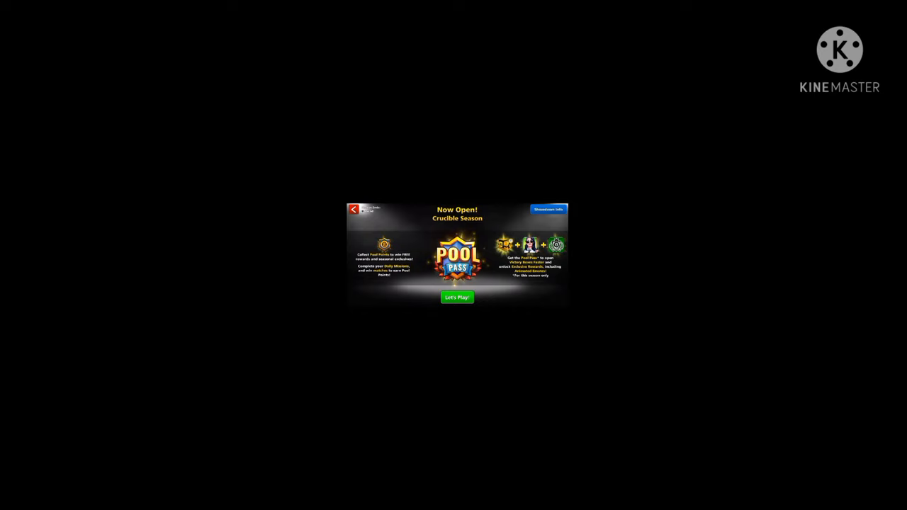
pyautogui.click(456, 297)
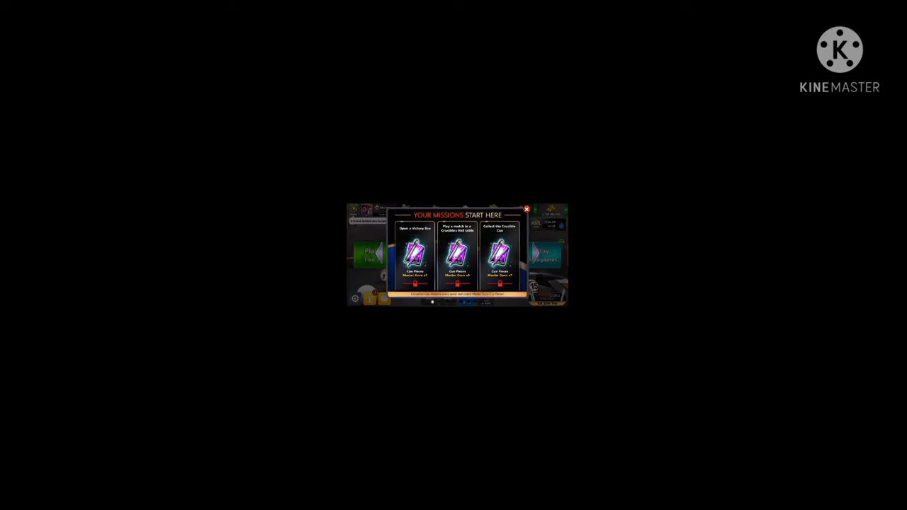
pyautogui.click(527, 209)
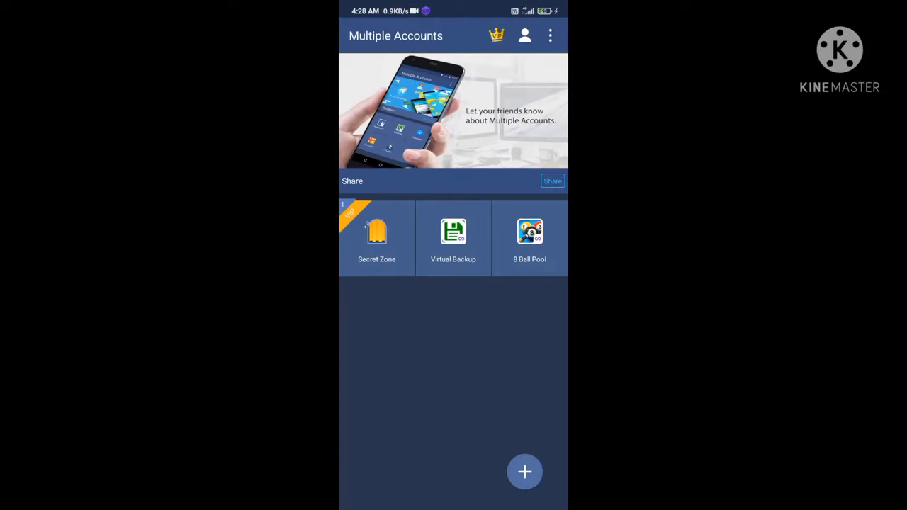
# - Open the cloned Virtual Backup tool and back up 8 Ball Pool's data
pyautogui.click(453, 238)
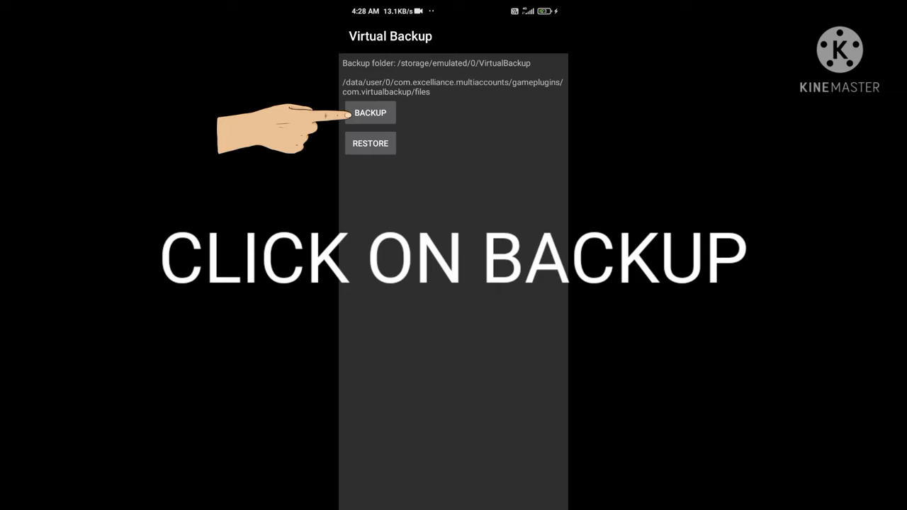
pyautogui.click(370, 113)
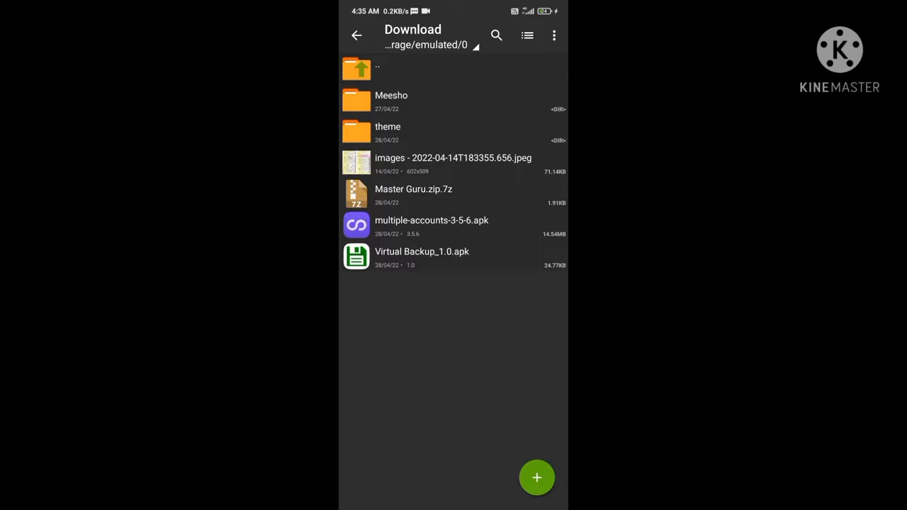
# - Copy PromoSystem.plist from Master Guru.zip.7z into the backup's User Default folder
pyautogui.click(413, 195)
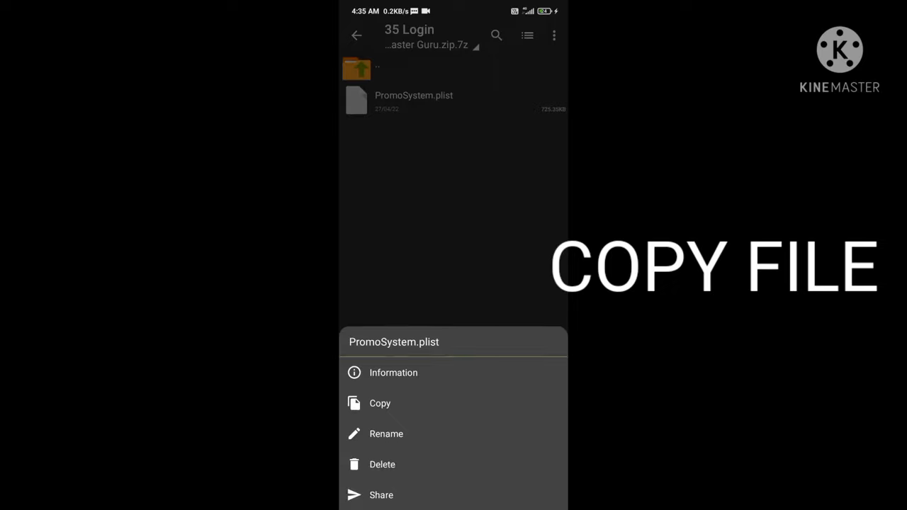
pyautogui.click(380, 404)
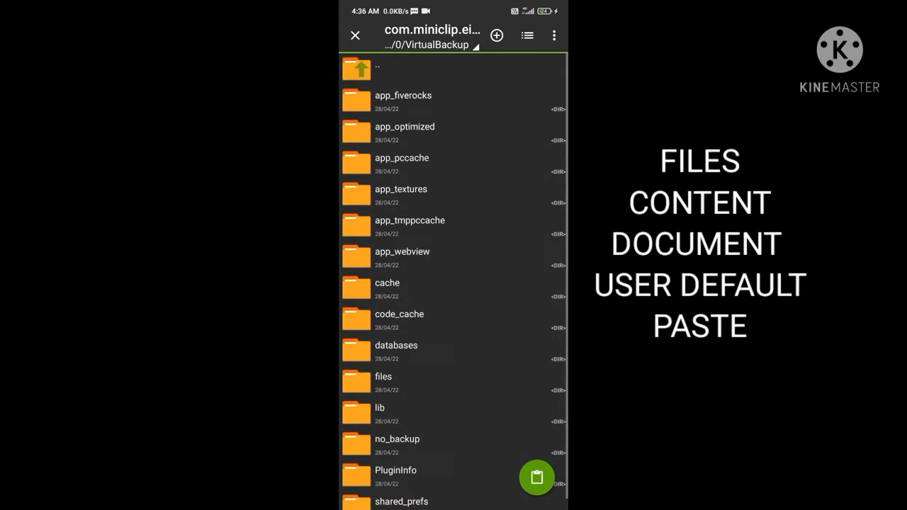
pyautogui.click(383, 376)
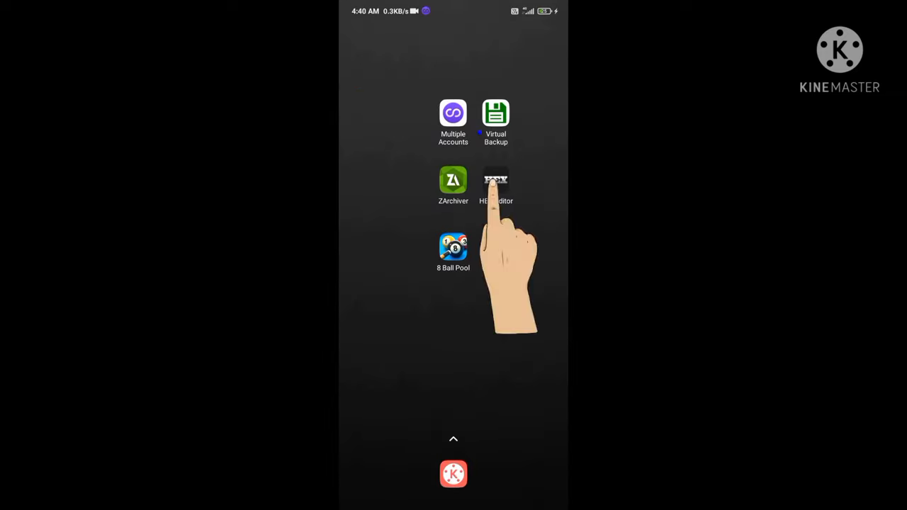
# - Open PromoSystem.plist from VirtualBackup > Documents in HEX Editor
pyautogui.click(496, 181)
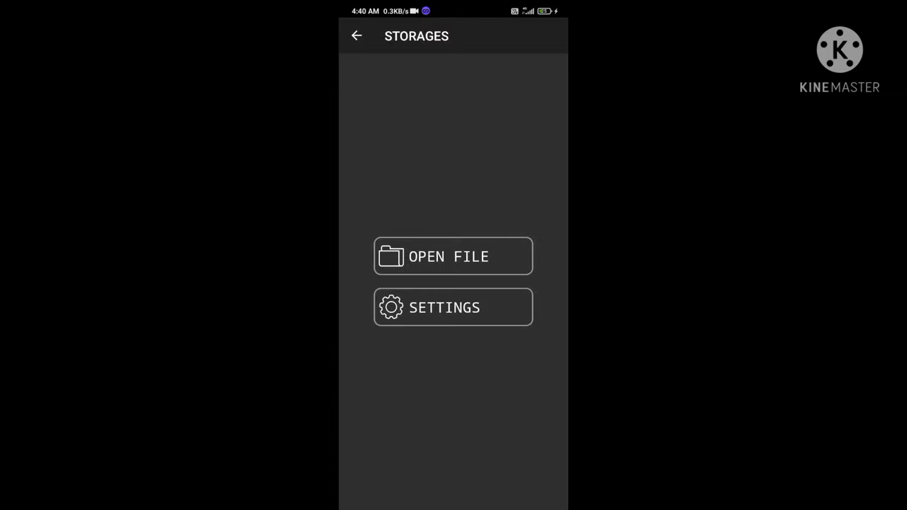
pyautogui.click(453, 256)
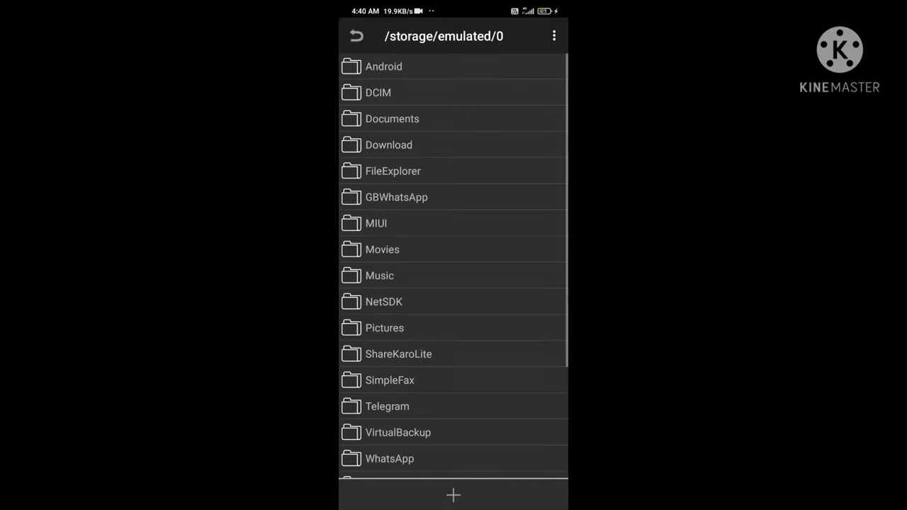
pyautogui.click(398, 433)
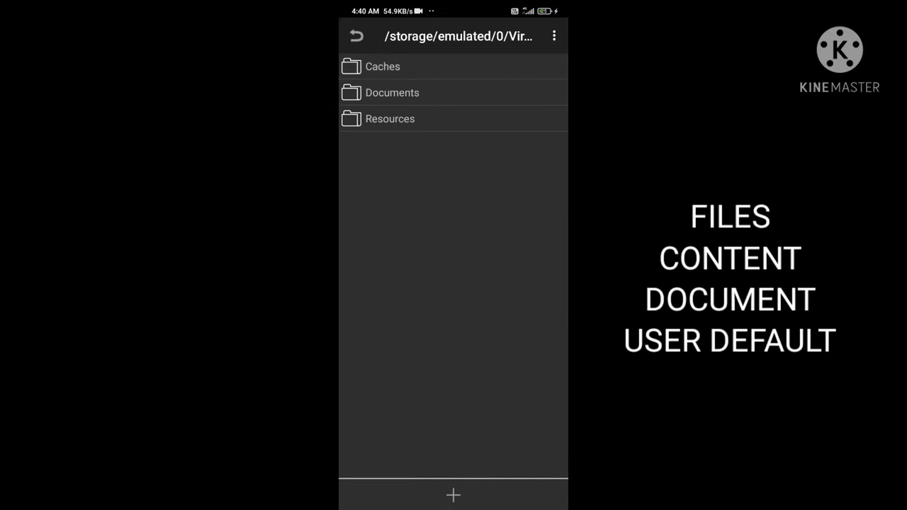
pyautogui.click(392, 92)
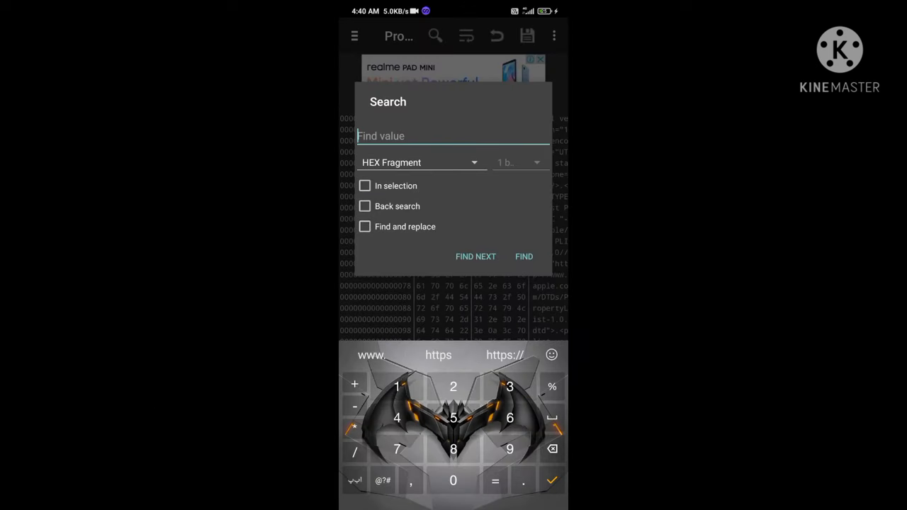
pyautogui.write('000000')
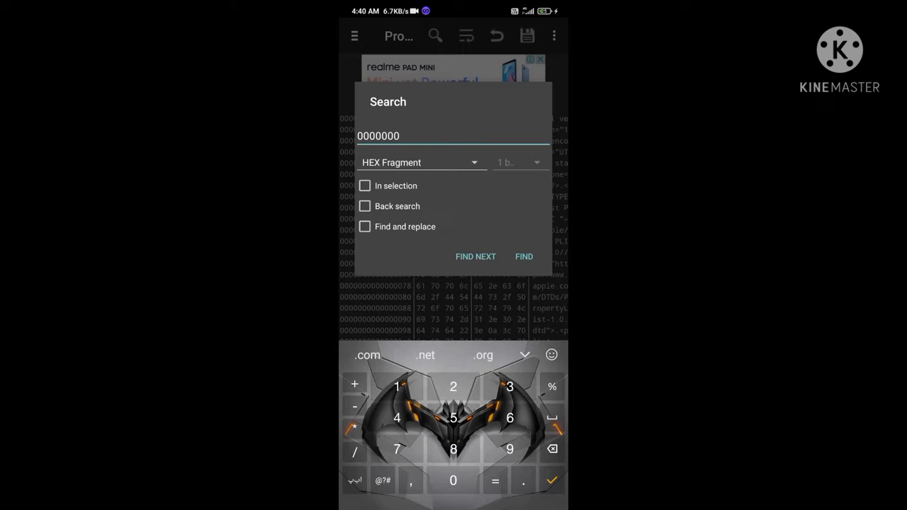
pyautogui.write('001')
pyautogui.write('type your')
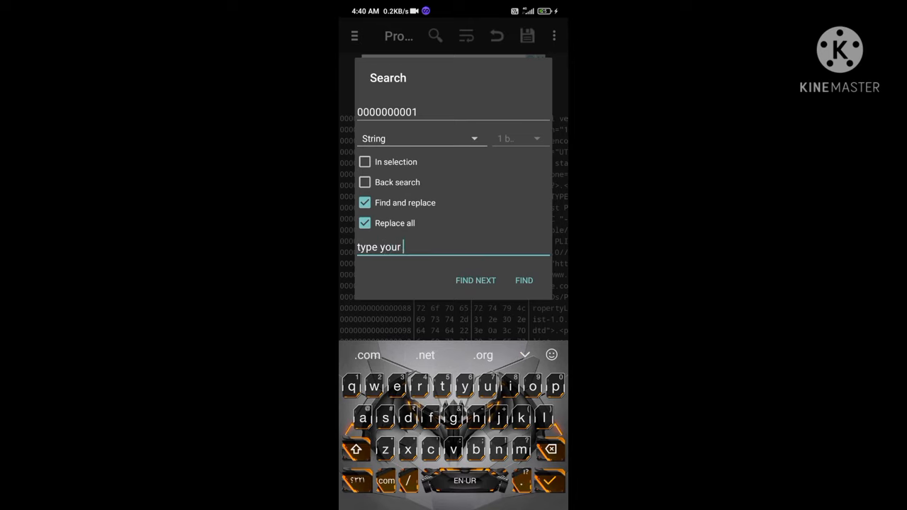
pyautogui.write('uniq')
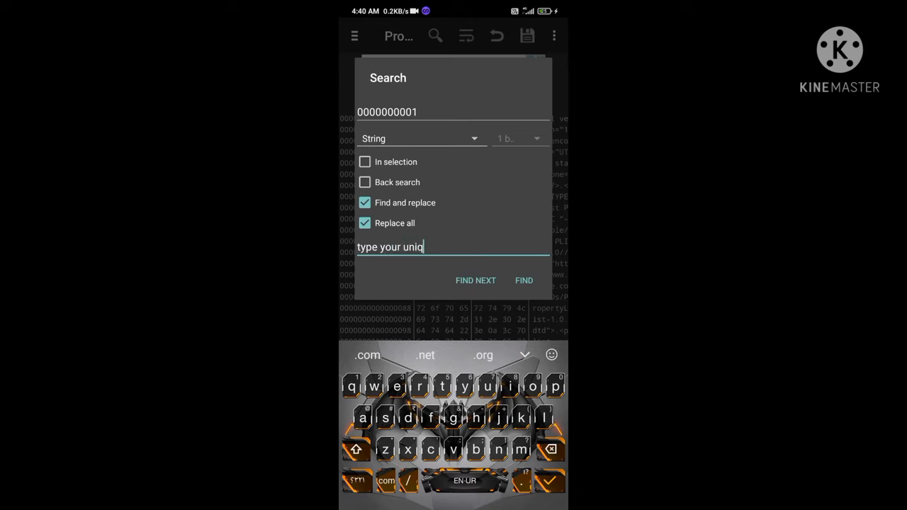
pyautogui.write('ue id in which you wan')
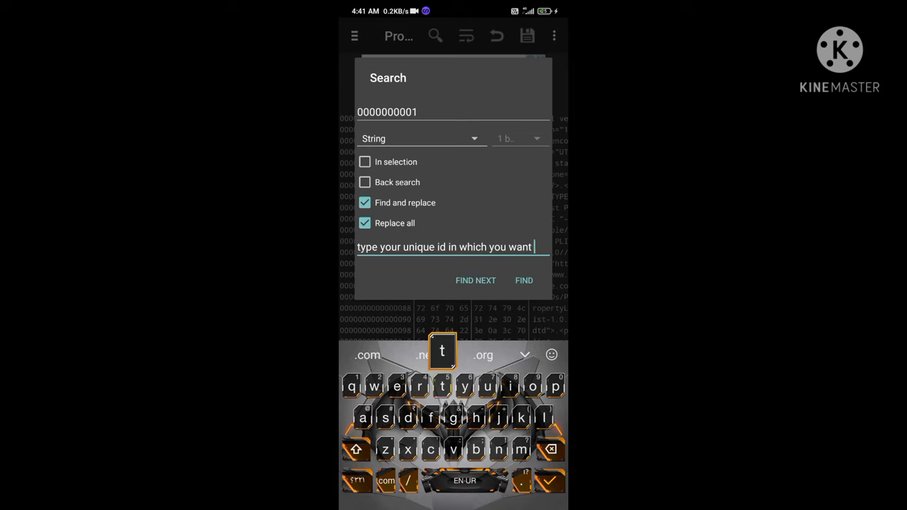
pyautogui.write('the pieces')
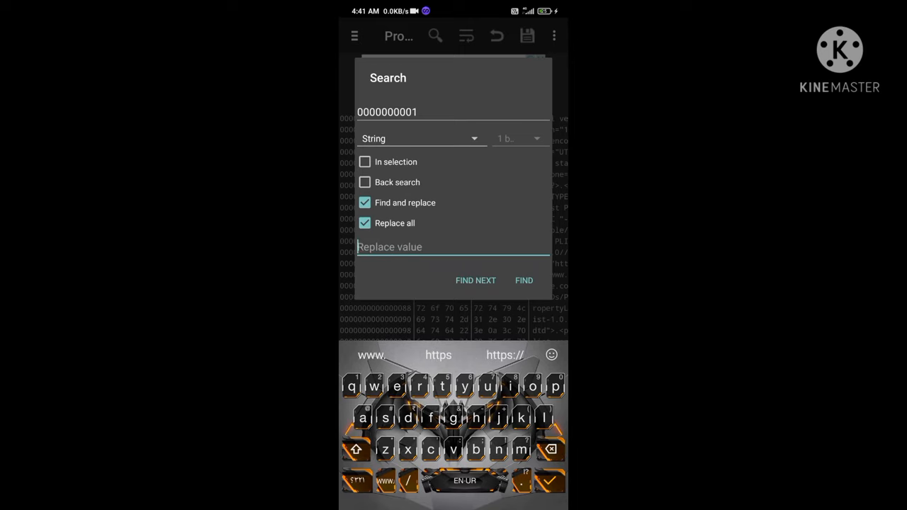
pyautogui.write('278300')
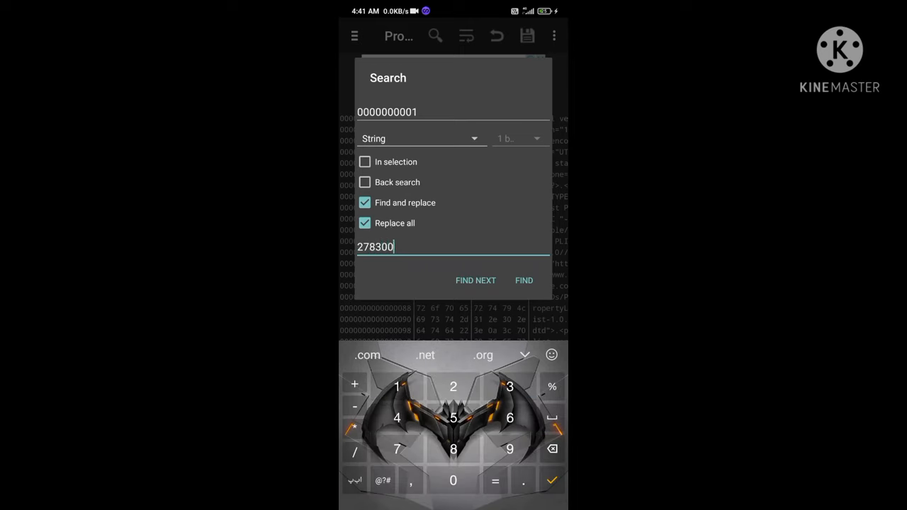
# - Replace all matches, confirm the single replacement, and save the plist
pyautogui.click(523, 280)
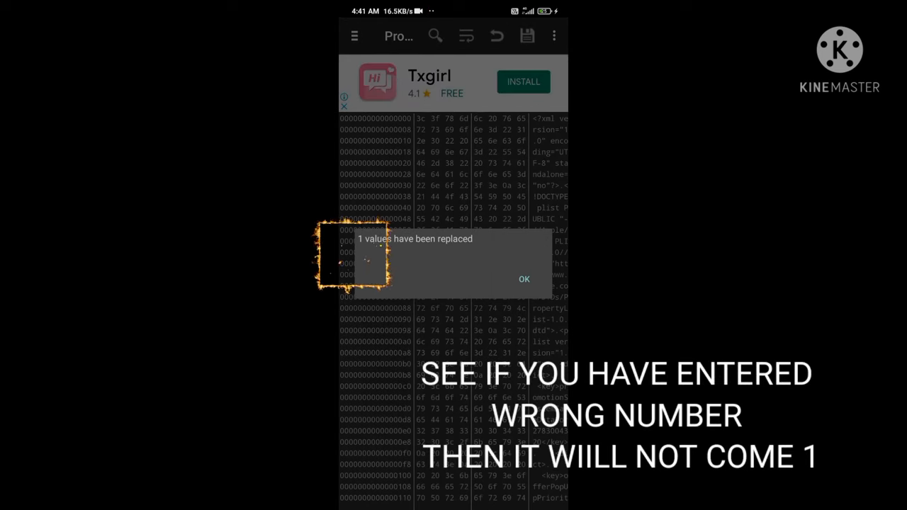
pyautogui.click(524, 279)
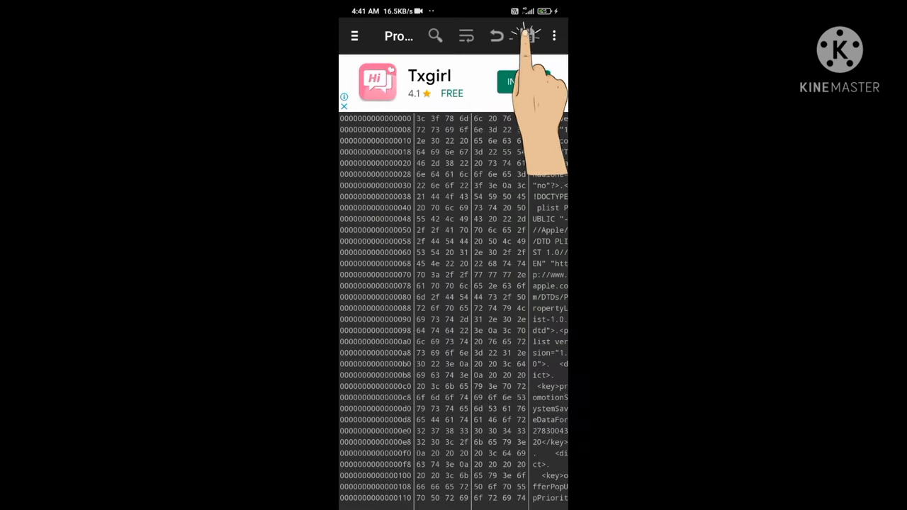
pyautogui.click(527, 36)
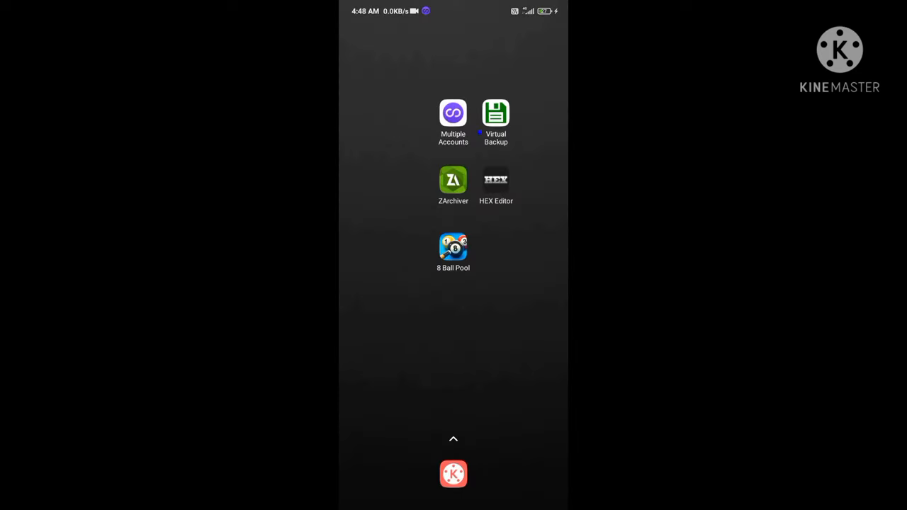
# - Reopen Virtual Backup and restore the edited backup into 8 Ball Pool
pyautogui.click(496, 112)
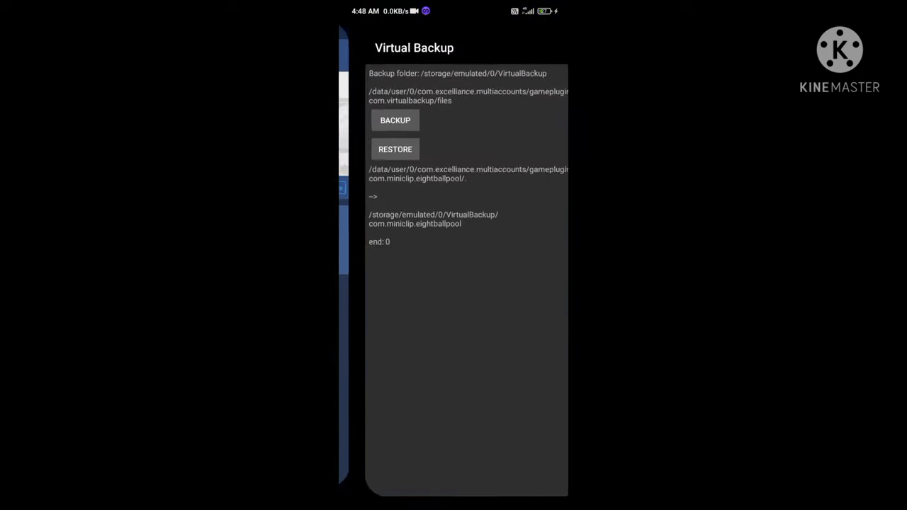
pyautogui.click(395, 149)
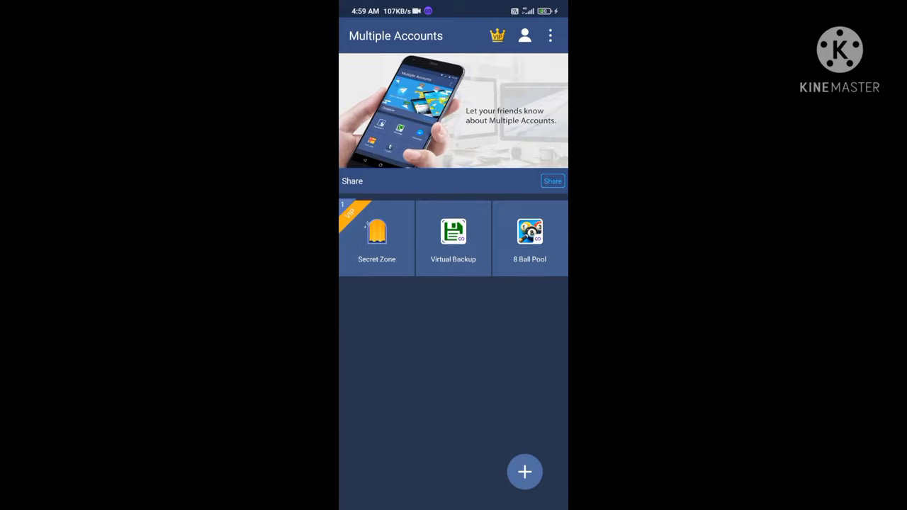
# - Launch the cloned 8 Ball Pool and claim the Master Guru cue pieces
pyautogui.click(529, 238)
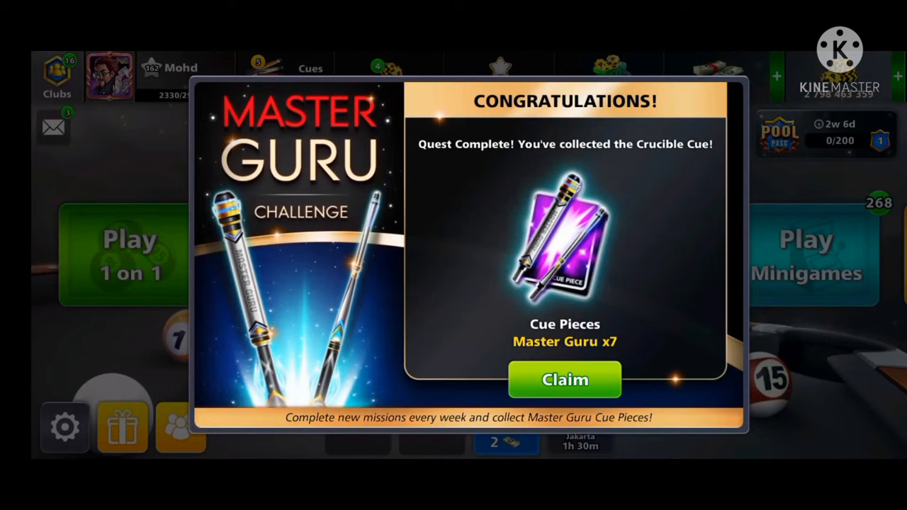
pyautogui.click(564, 380)
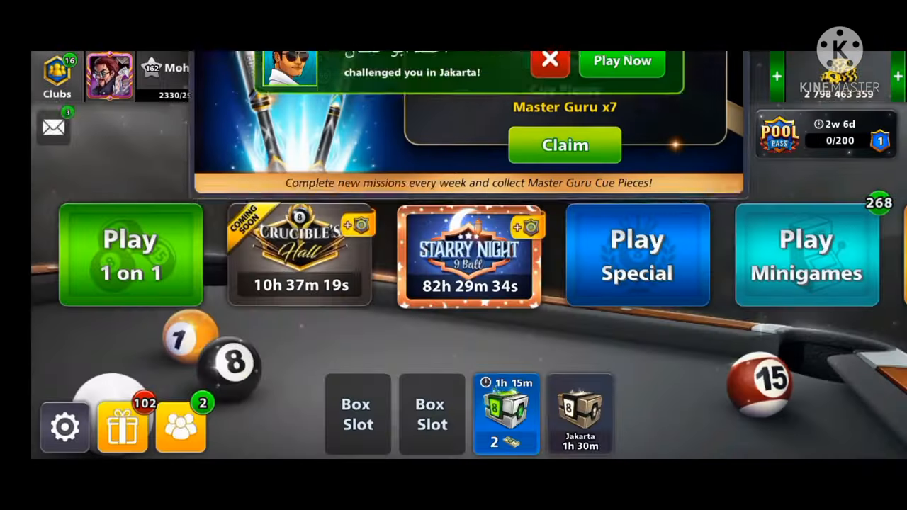